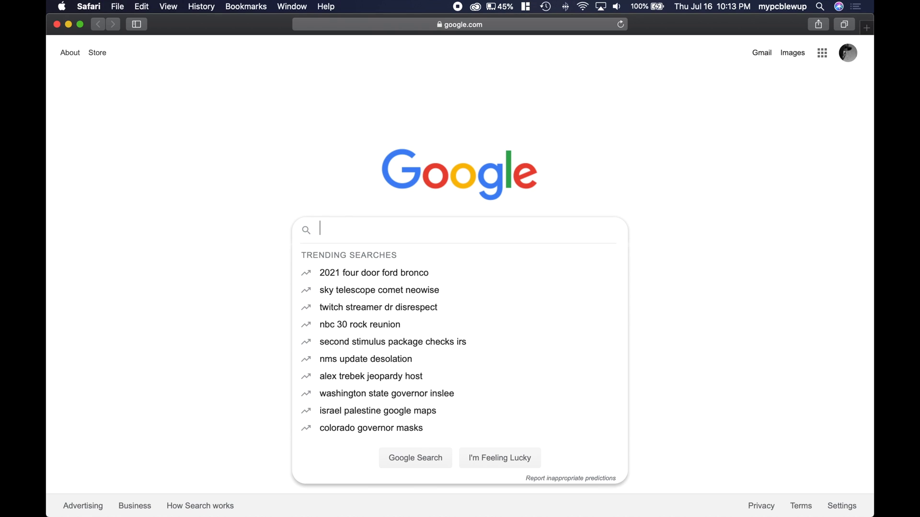
Search Google for "ricoh gr iii firmware" and show the results.
{"action": "type", "text": "ricoh gr iii firmware"}
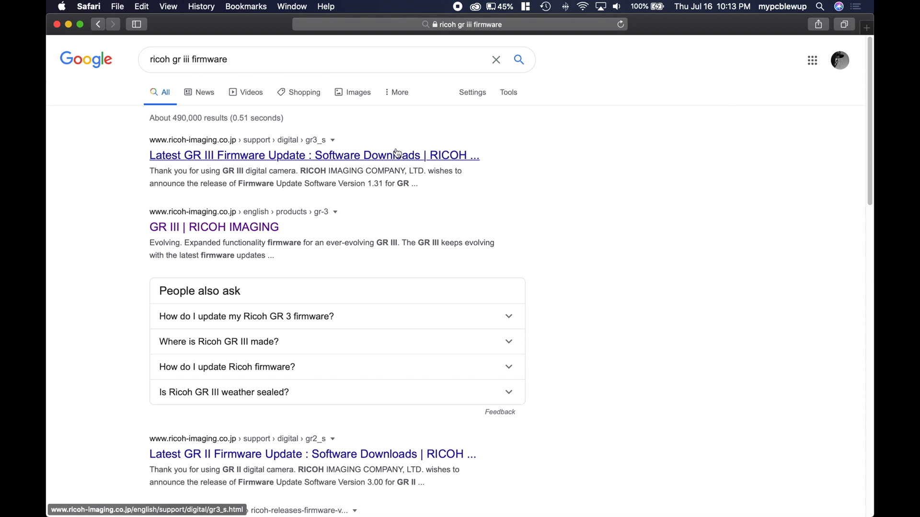
Open the "Latest GR III Firmware Update" result to reach Ricoh's version 1.31 download page.
{"action": "left_click", "coordinate": [315, 155]}
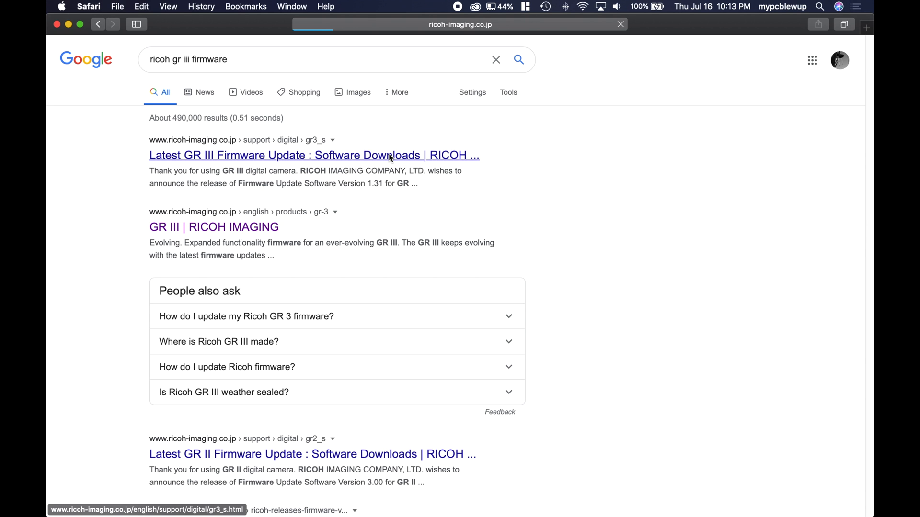
{"action": "left_click", "coordinate": [314, 156]}
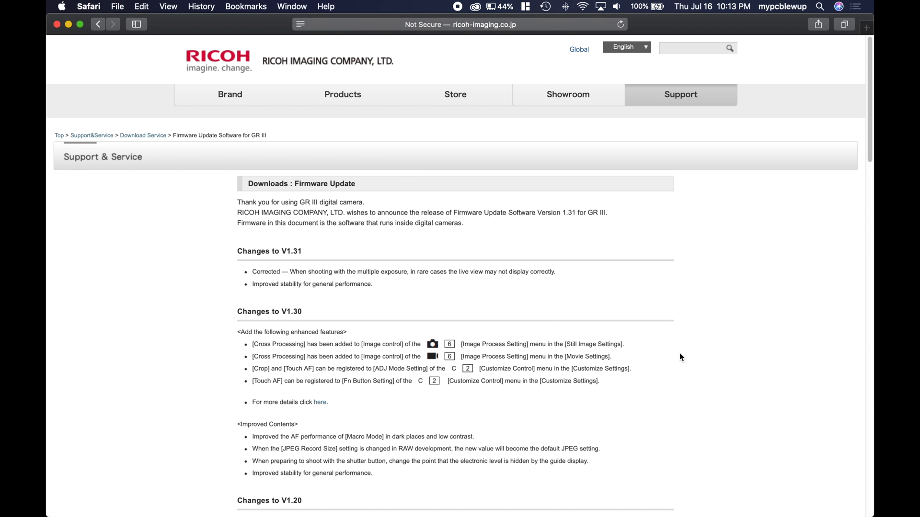
{"action": "mouse_move", "coordinate": [322, 257]}
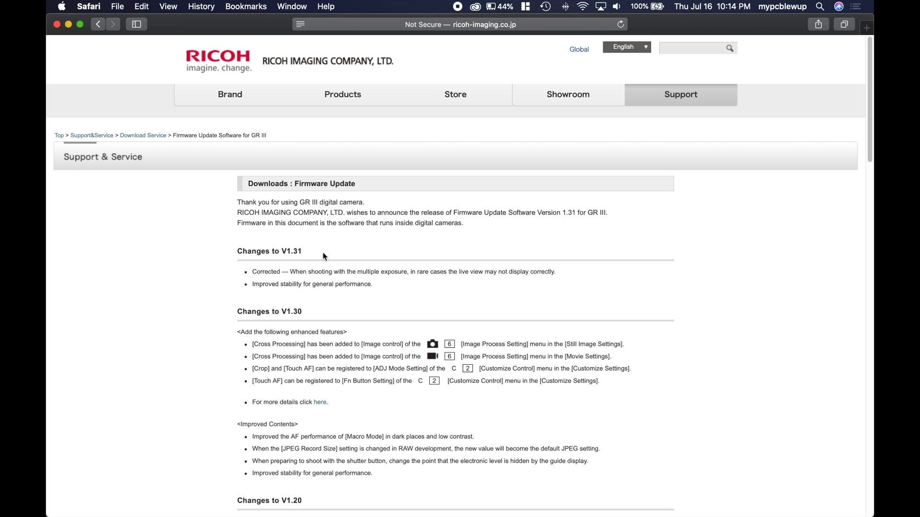